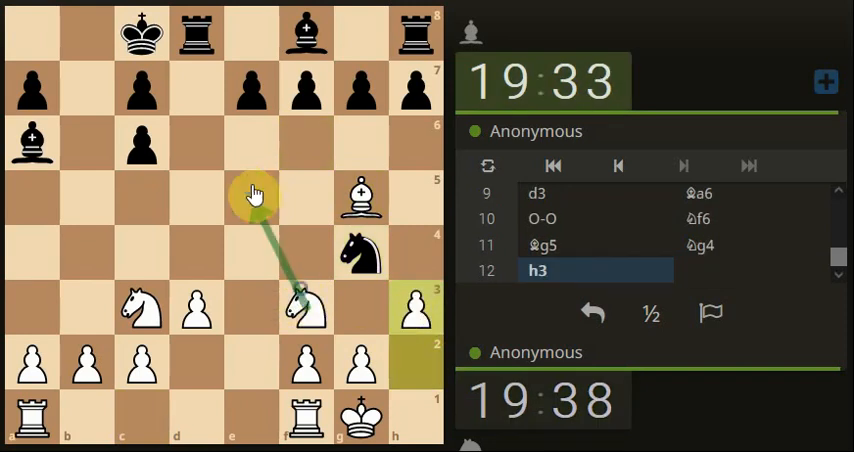
# Advance h3, recapture hxg4, jump Ne5 and take the f7 pawn with the knight.
pyautogui.click(394, 200)
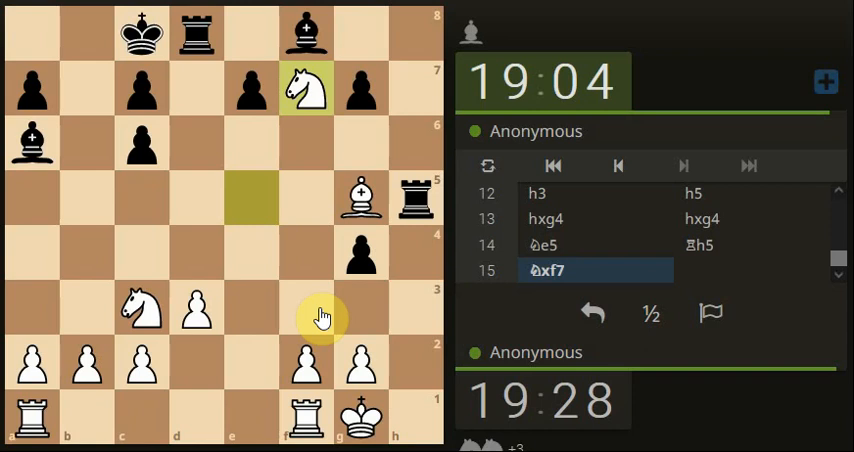
# Play Rae1 and capture twice on e7, leaving a White rook on e7.
pyautogui.click(192, 256)
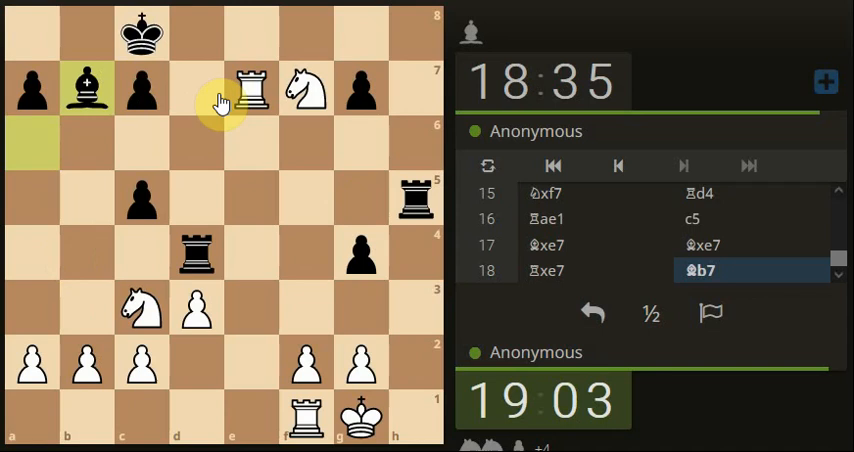
# Check with Re8+ and Rd8+, trade rooks by Rxd4, then centralise Ne4.
pyautogui.click(246, 92)
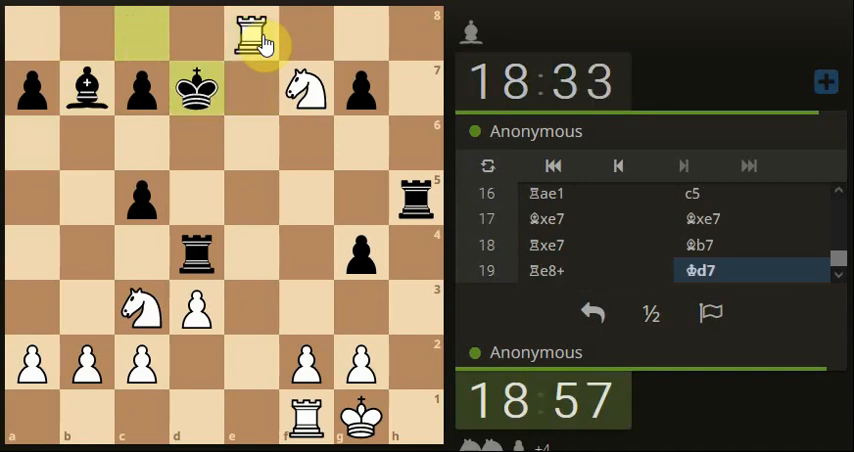
pyautogui.click(246, 34)
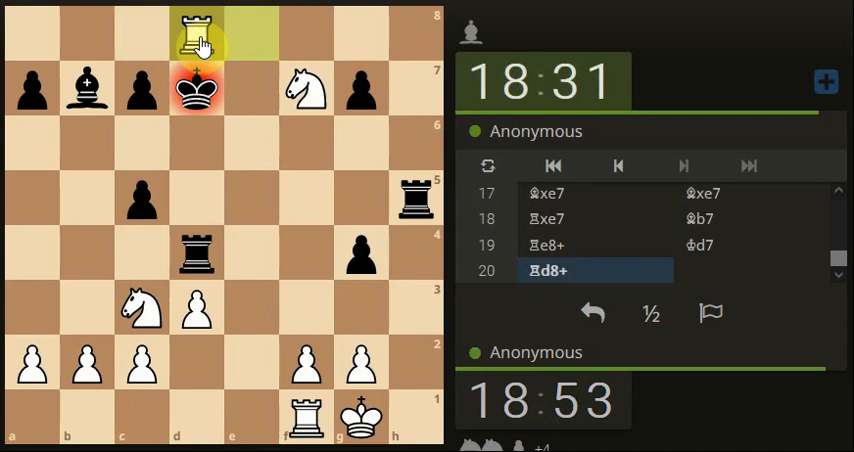
pyautogui.click(232, 88)
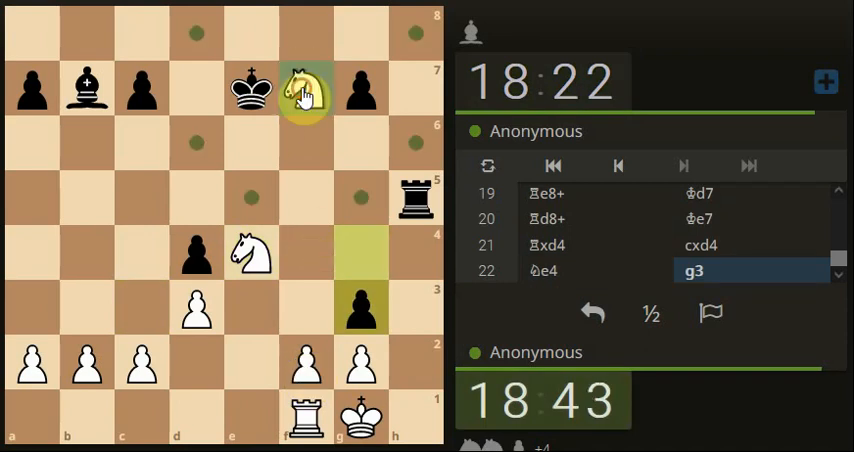
# Play Nfg5 and Nxe4 to regain the knight, then recapture on f2 with the rook.
pyautogui.moveTo(304, 90); pyautogui.dragTo(350, 192)
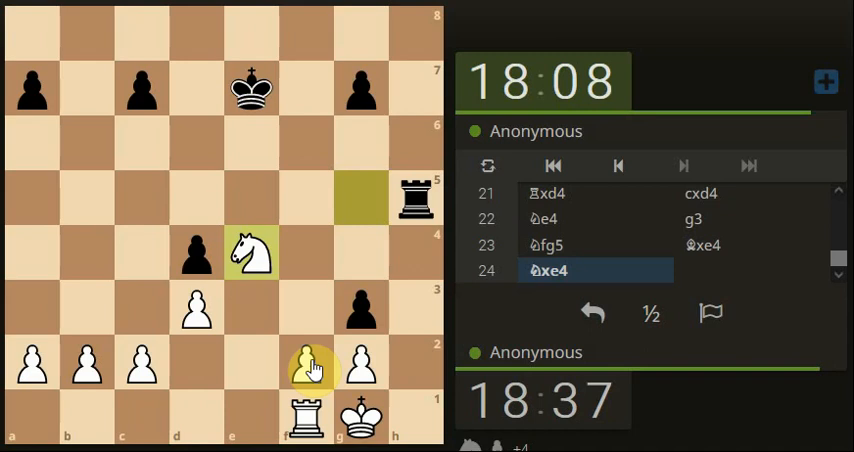
pyautogui.click(304, 376)
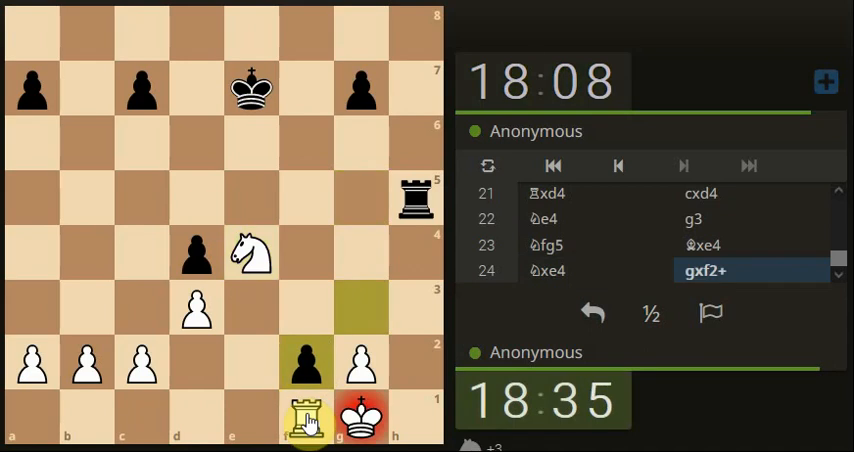
pyautogui.click(308, 408)
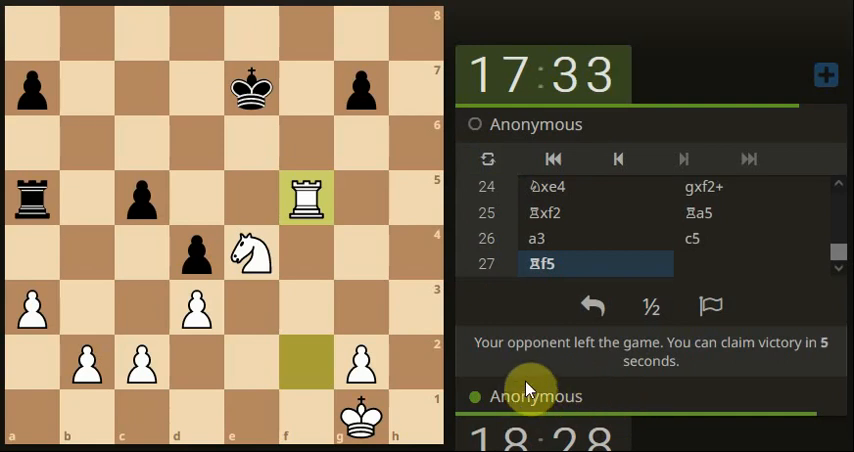
pyautogui.moveTo(412, 404)
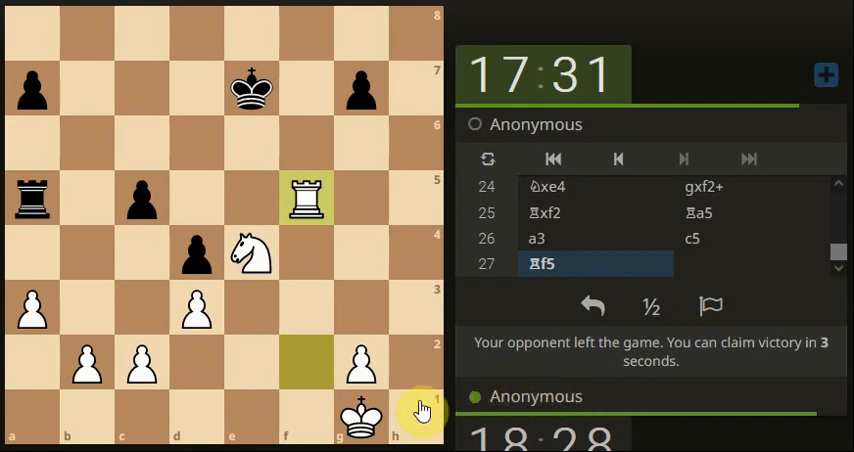